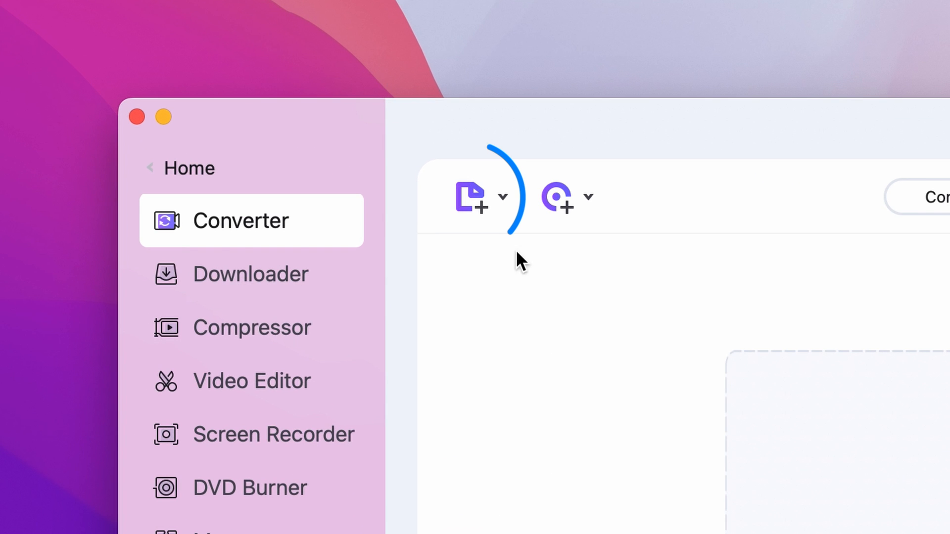
# Add the IMG_4791 video to the Converter and reveal its audio track options.
pyautogui.click(469, 195)
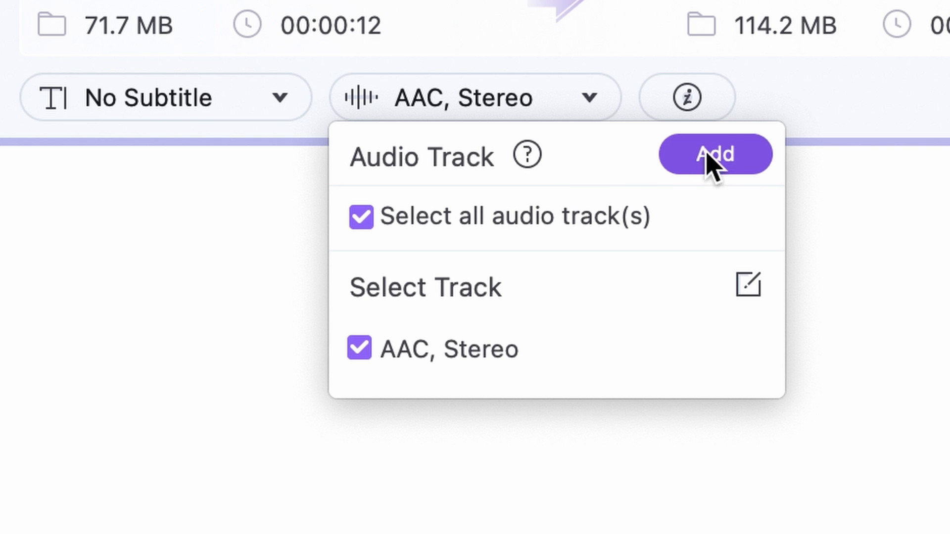
# Load 7th_Floor_Tango.mp3 as an audio track and uncheck the original AAC stereo track.
pyautogui.click(714, 154)
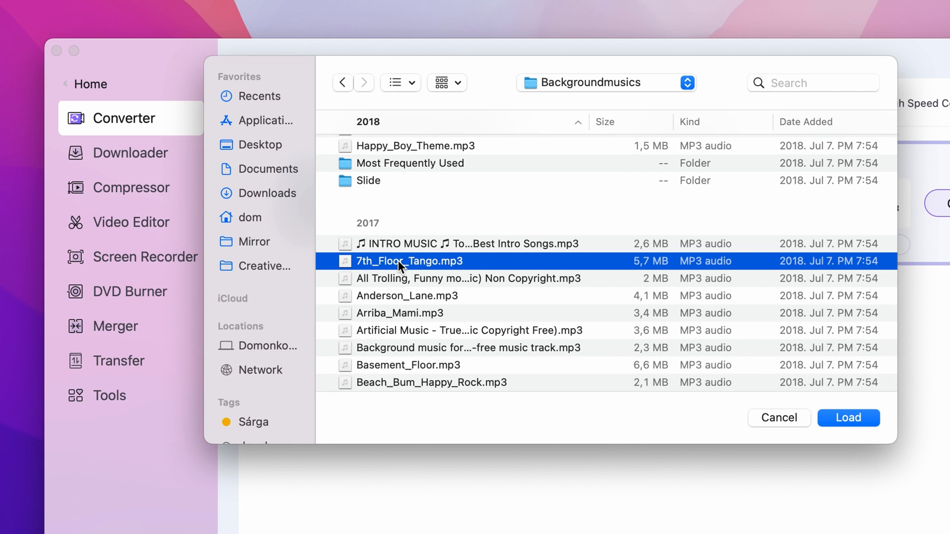
pyautogui.click(848, 418)
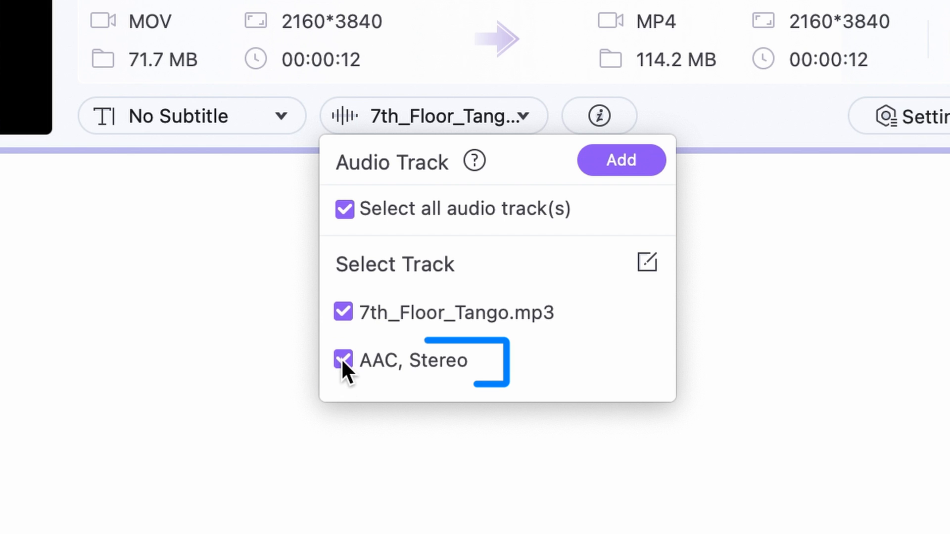
pyautogui.click(344, 360)
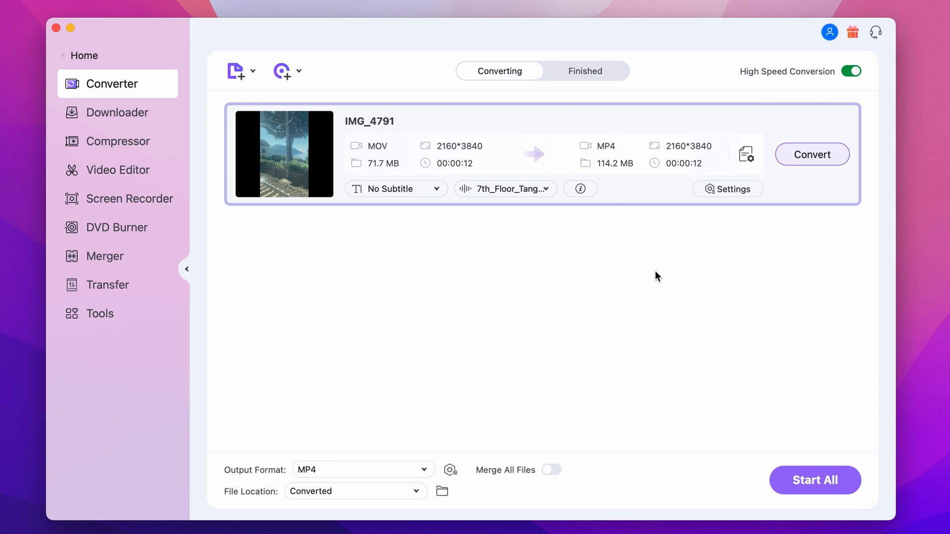
pyautogui.moveTo(505, 358)
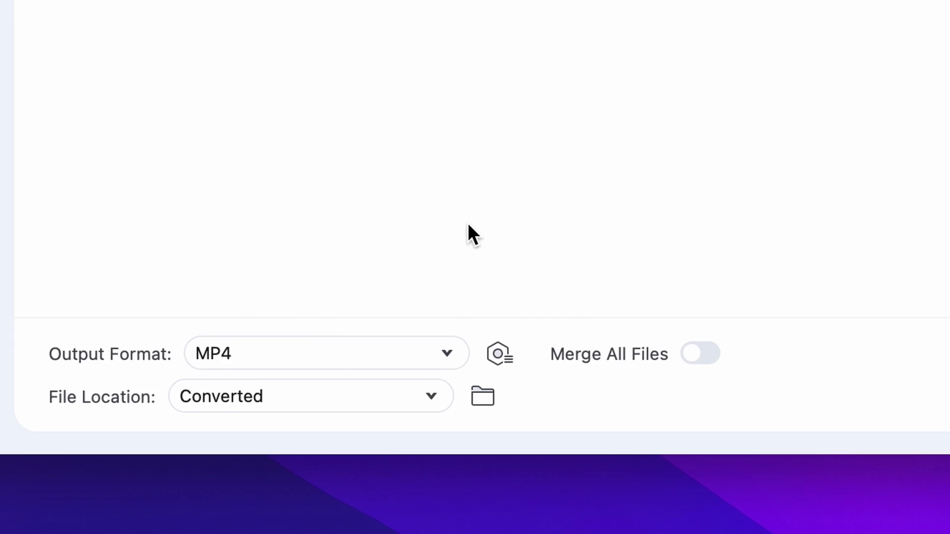
# Choose MP4 output at the source's 2160*3840 resolution from the Video format presets.
pyautogui.click(325, 353)
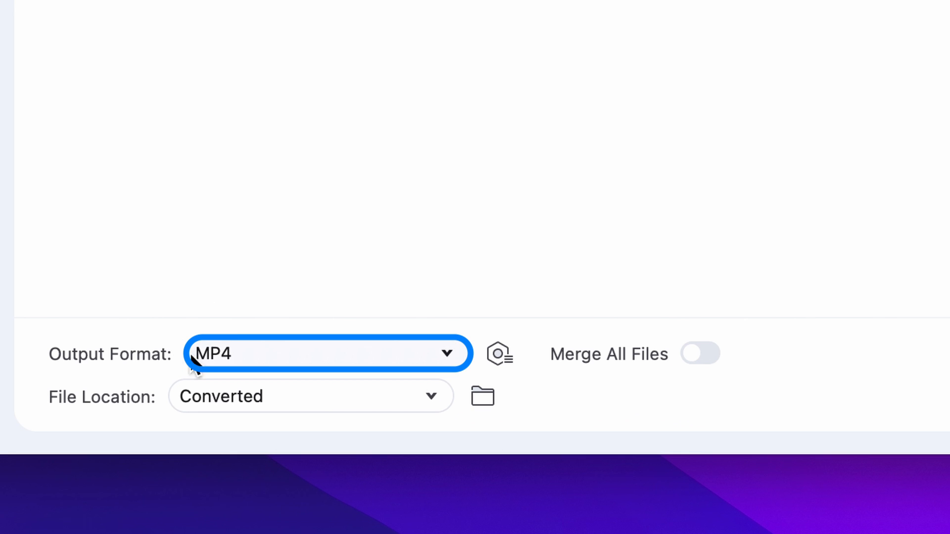
pyautogui.click(328, 354)
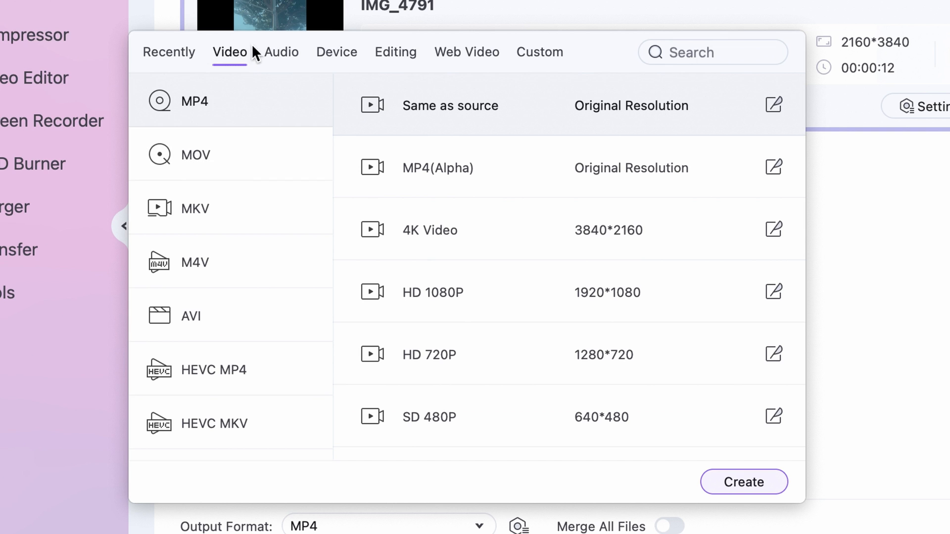
pyautogui.click(394, 52)
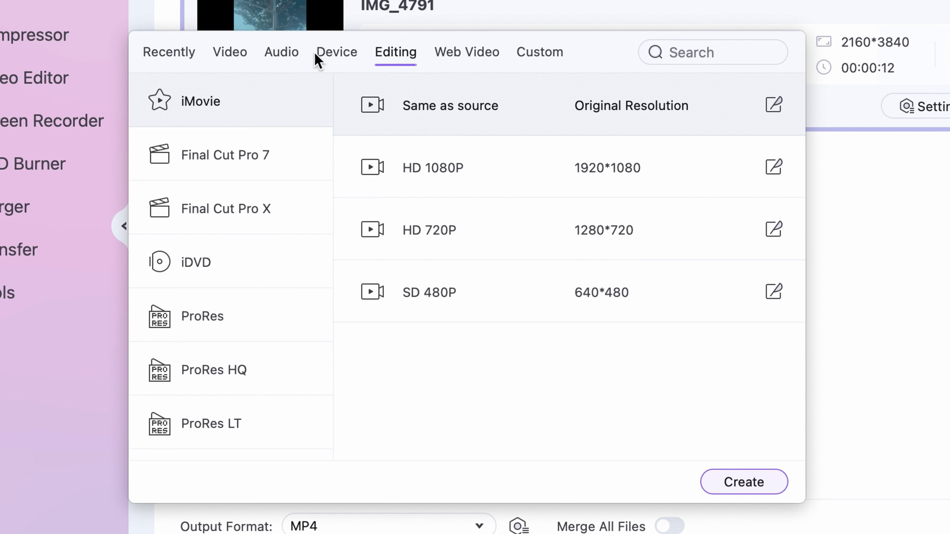
pyautogui.click(229, 52)
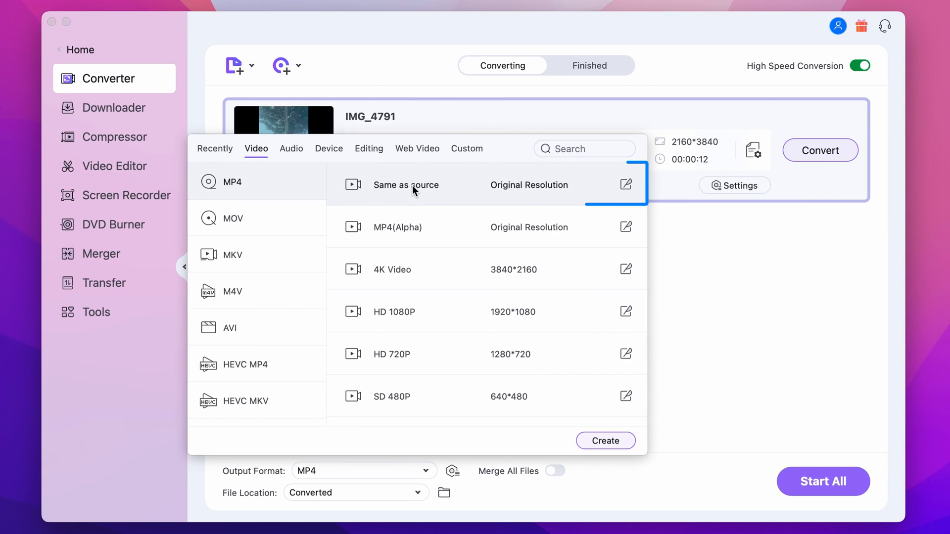
pyautogui.click(406, 185)
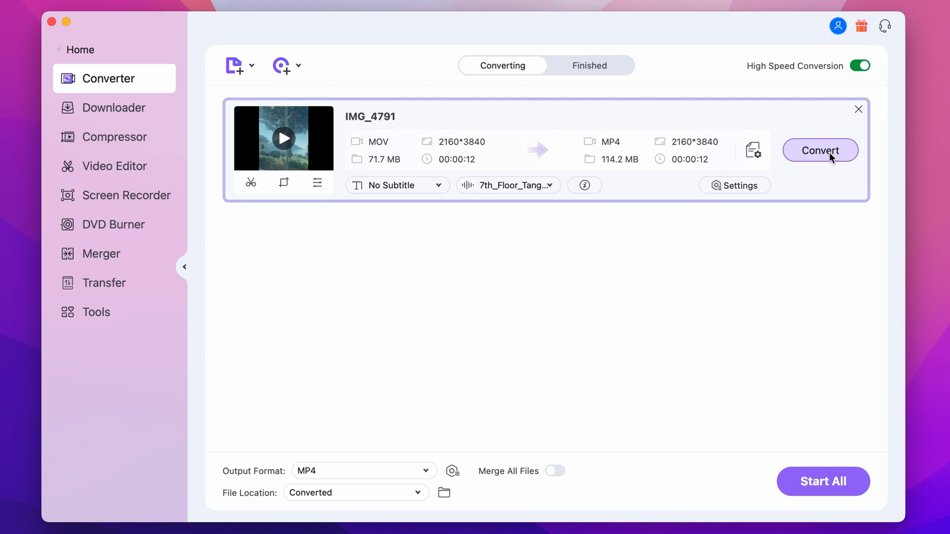
# Convert IMG_4791 to MP4 and locate it under Finished, revealing its output folder.
pyautogui.click(819, 150)
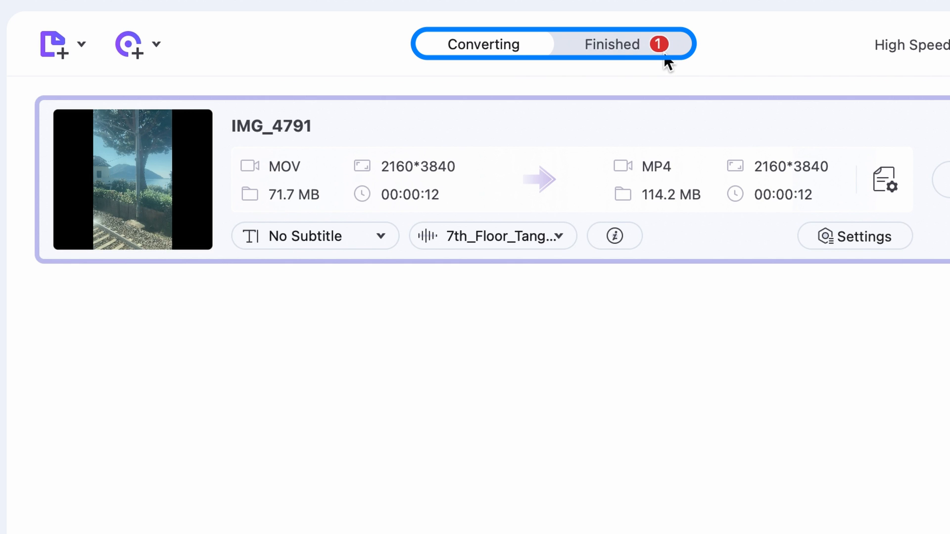
pyautogui.click(612, 43)
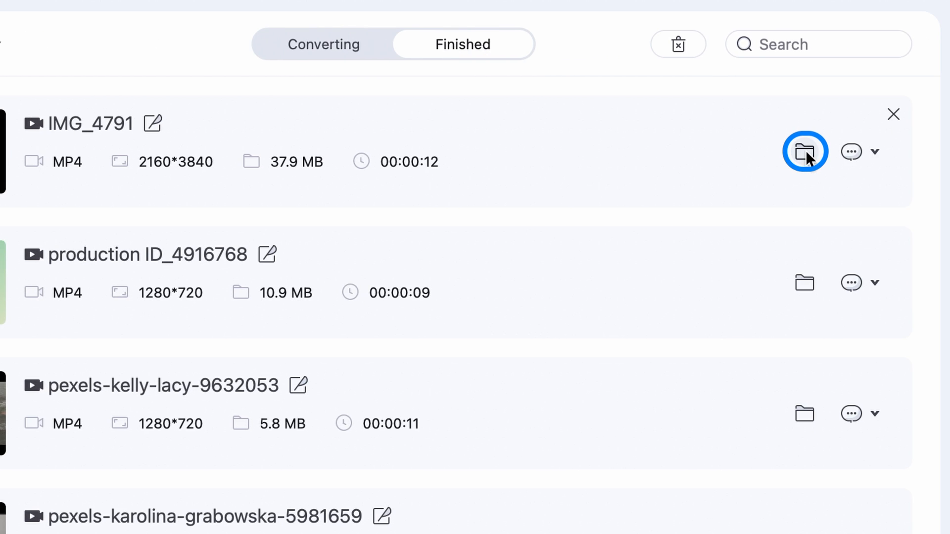
pyautogui.click(806, 152)
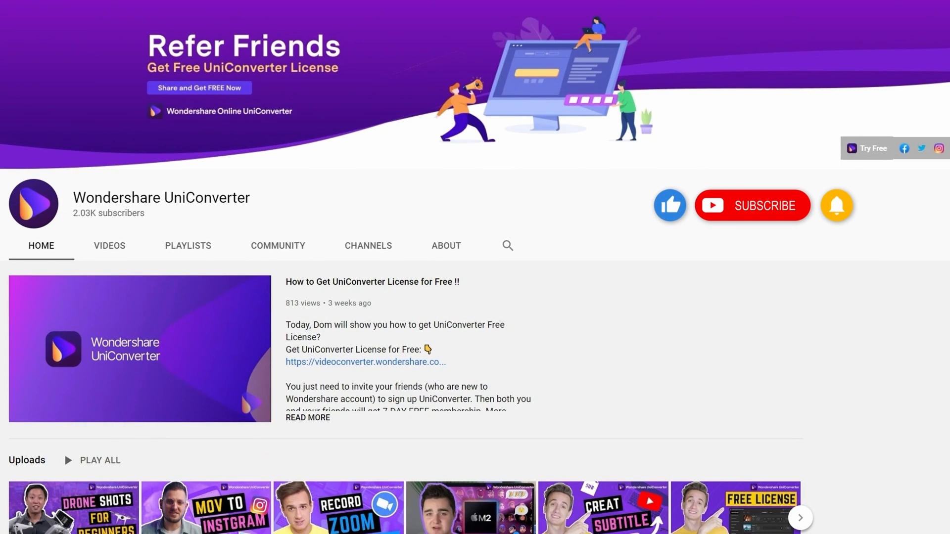
# Subscribe to the Wondershare UniConverter YouTube channel.
pyautogui.click(752, 206)
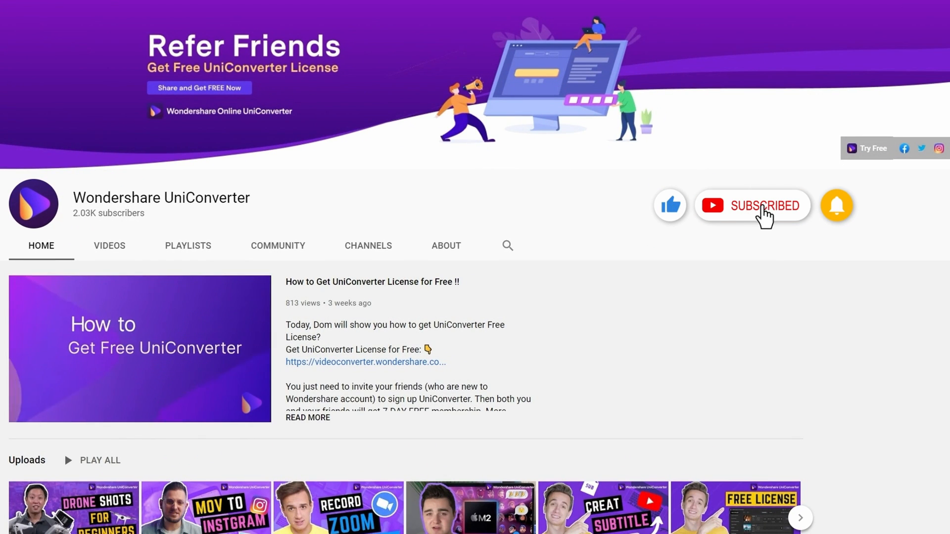